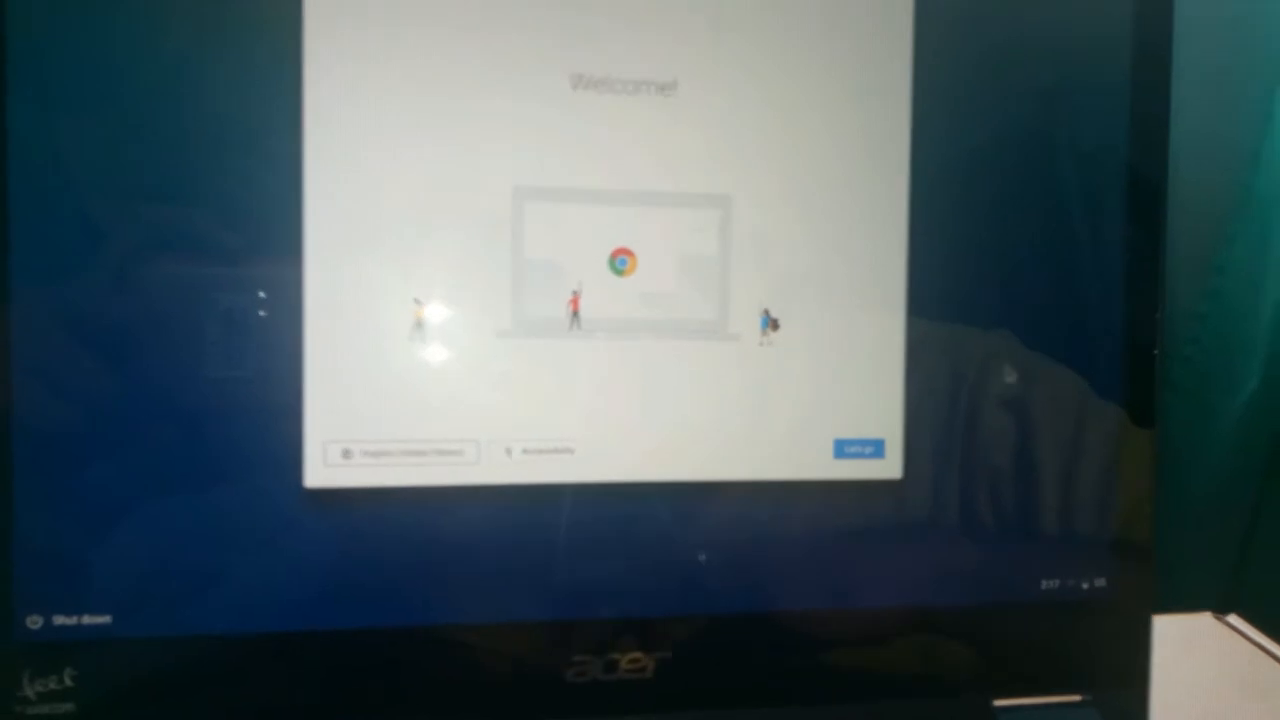
Choose "Let's go" on the Welcome screen to begin Chromebook setup.
{"action": "left_click", "coordinate": [858, 448]}
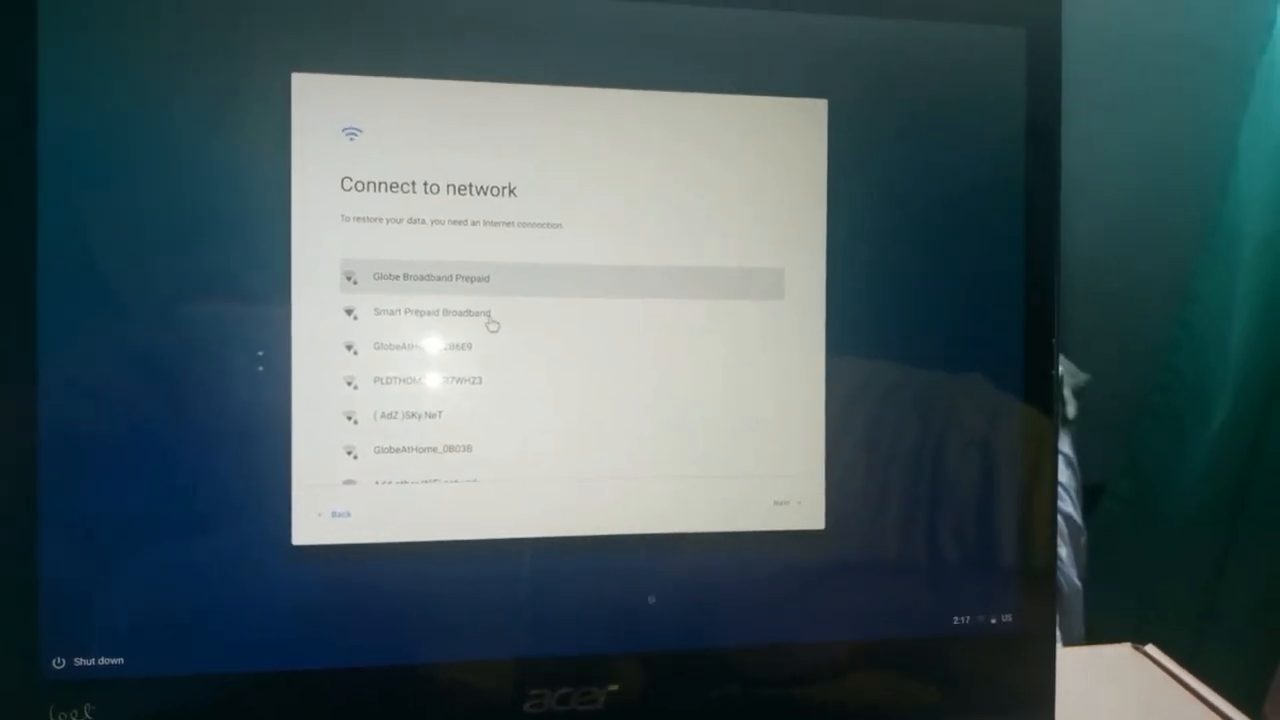
{"action": "left_click", "coordinate": [430, 278]}
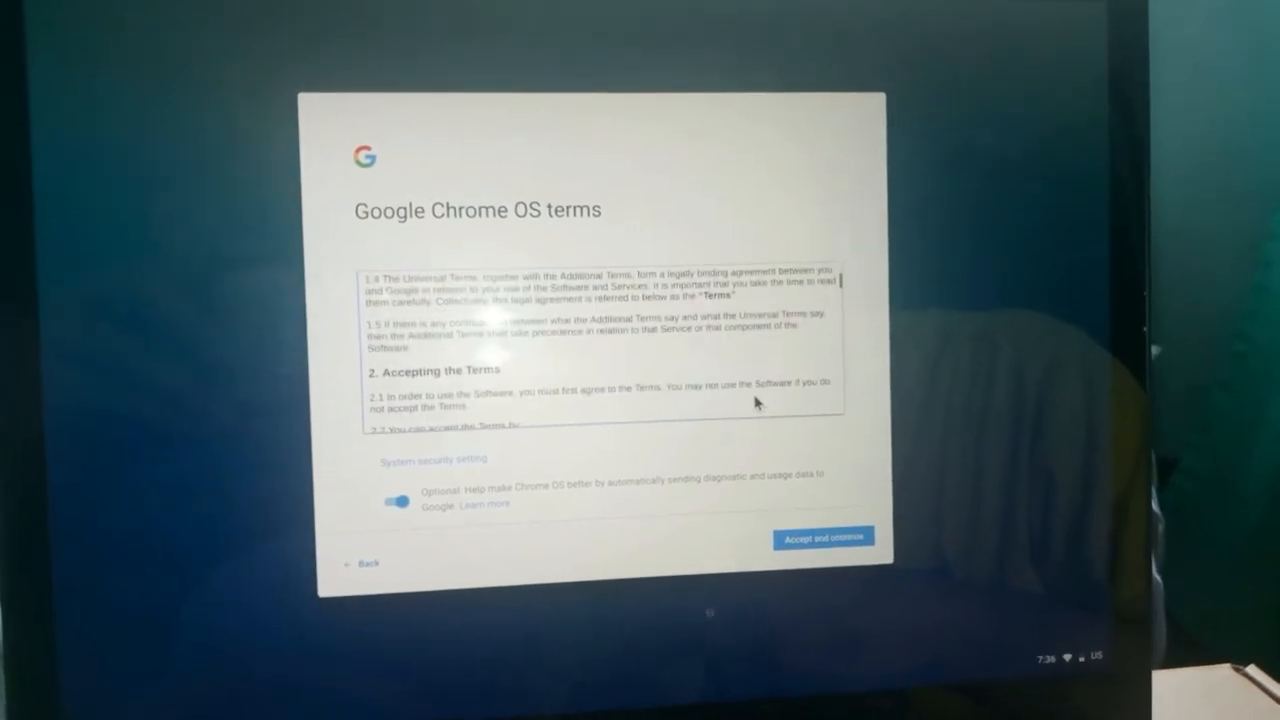
Scroll through the Chrome OS terms and accept them.
{"action": "scroll", "scroll_direction": "down", "scroll_amount": 3}
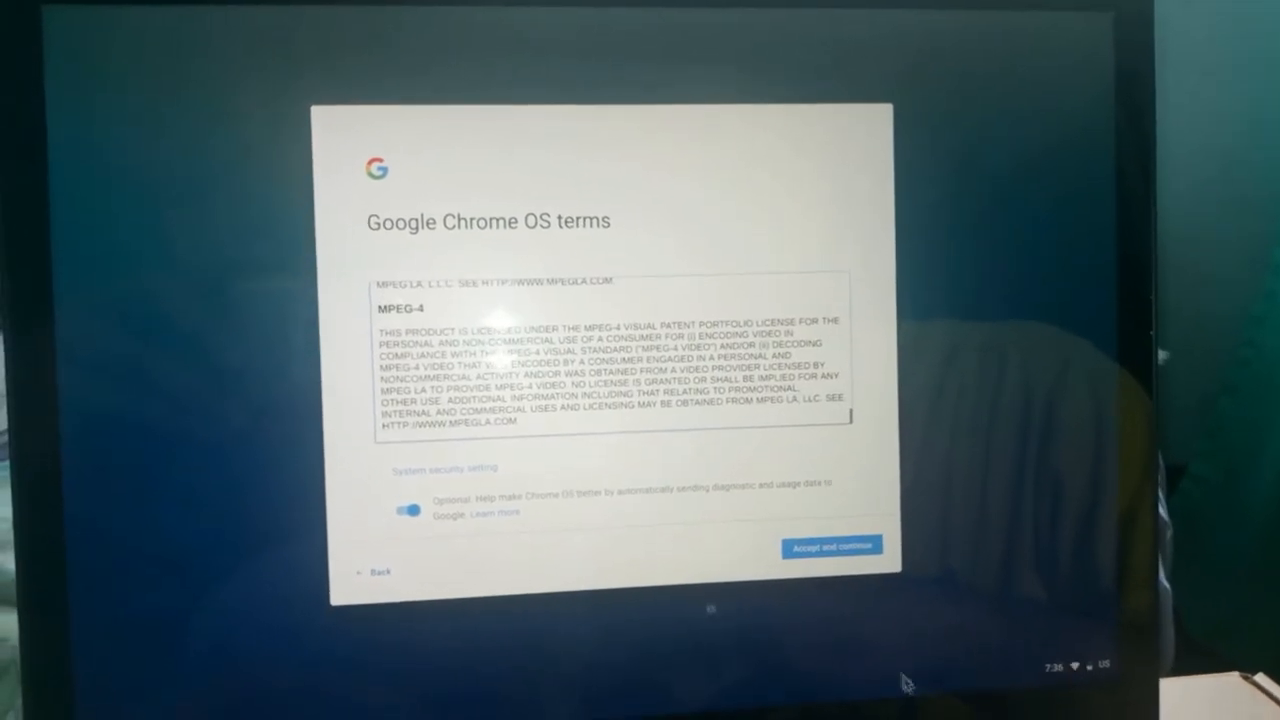
{"action": "left_click", "coordinate": [831, 547]}
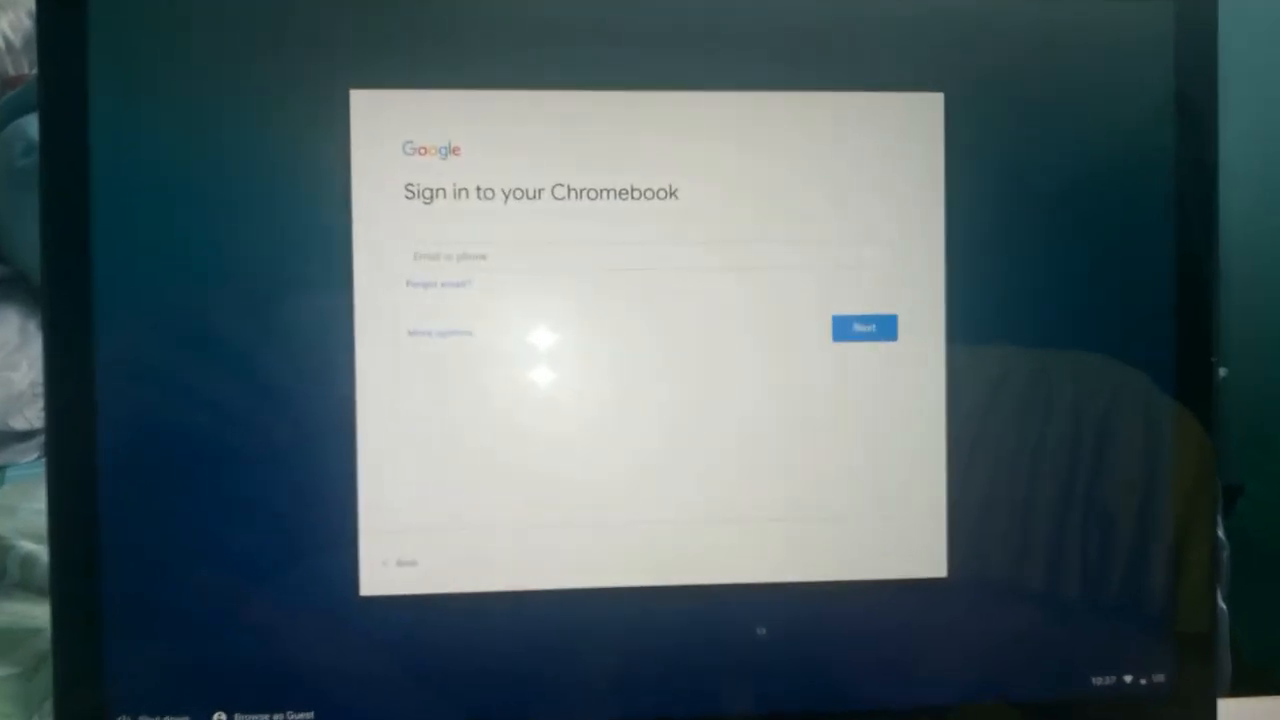
Browse as Guest rather than signing in with a Google account.
{"action": "left_click", "coordinate": [262, 714]}
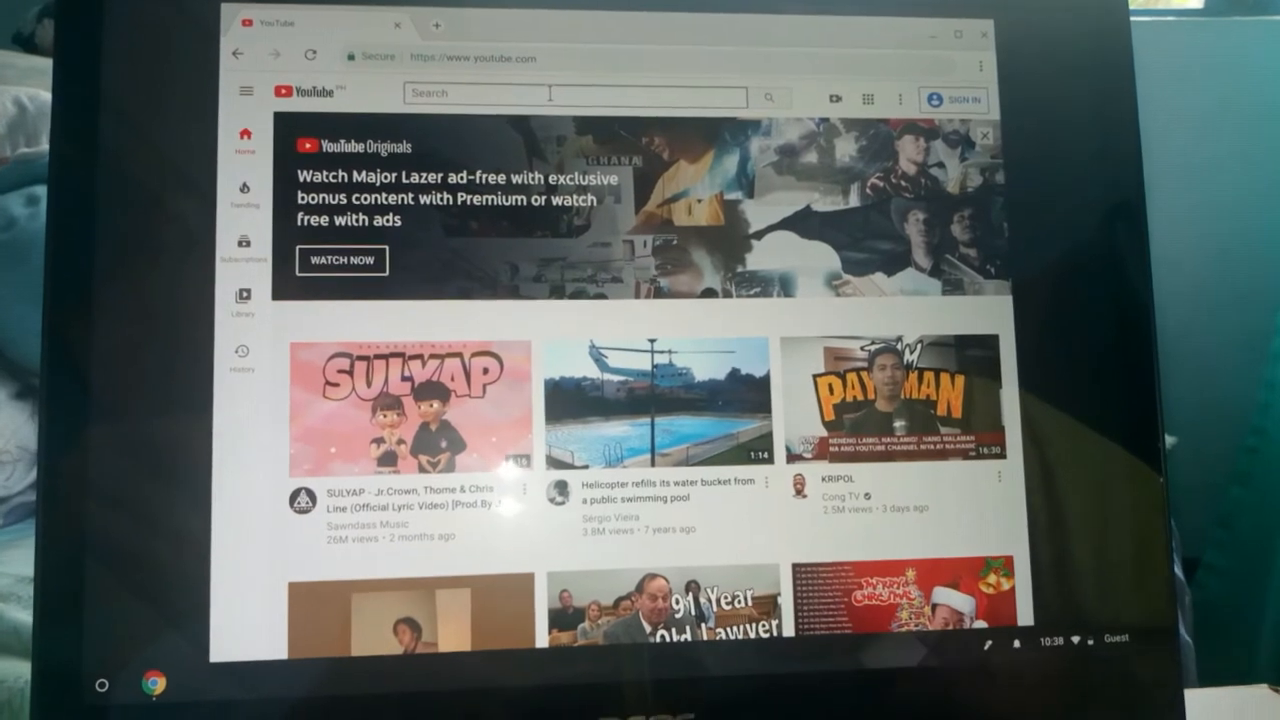
Search YouTube for "josh23 vlog" and scroll through the channel's video results.
{"action": "type", "text": "josh23 vlog"}
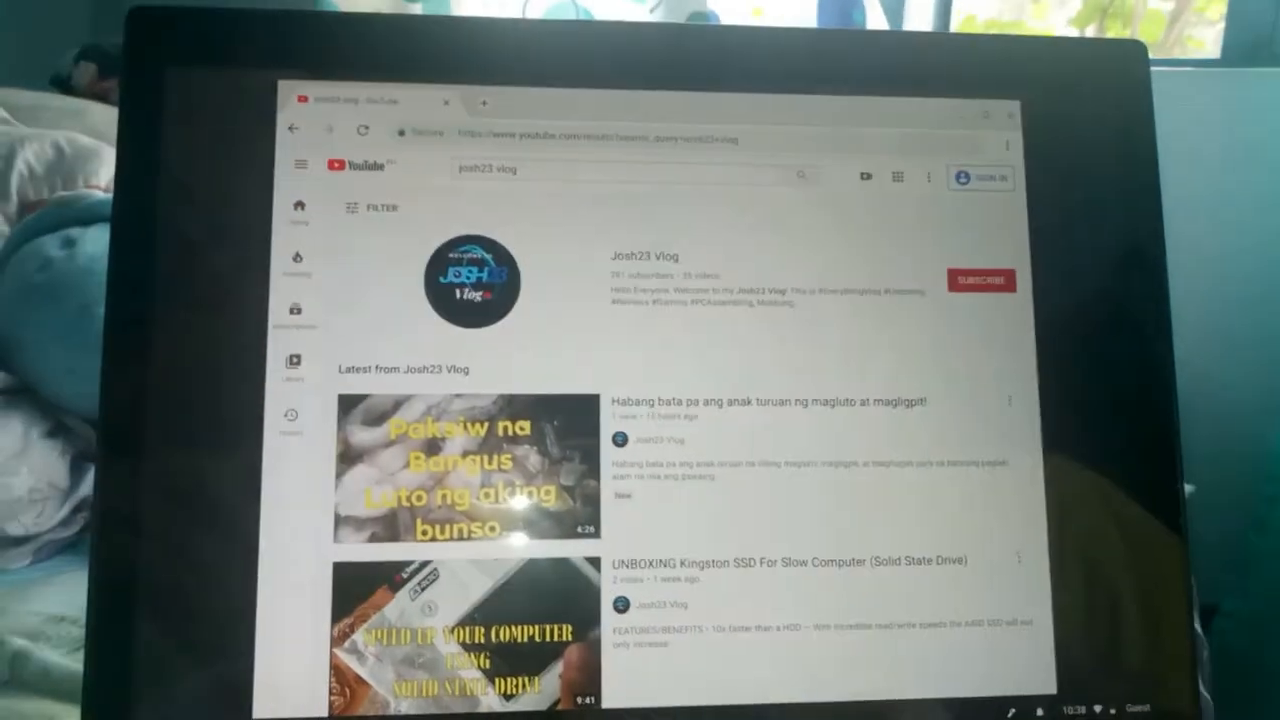
{"action": "scroll", "scroll_direction": "down", "scroll_amount": 3}
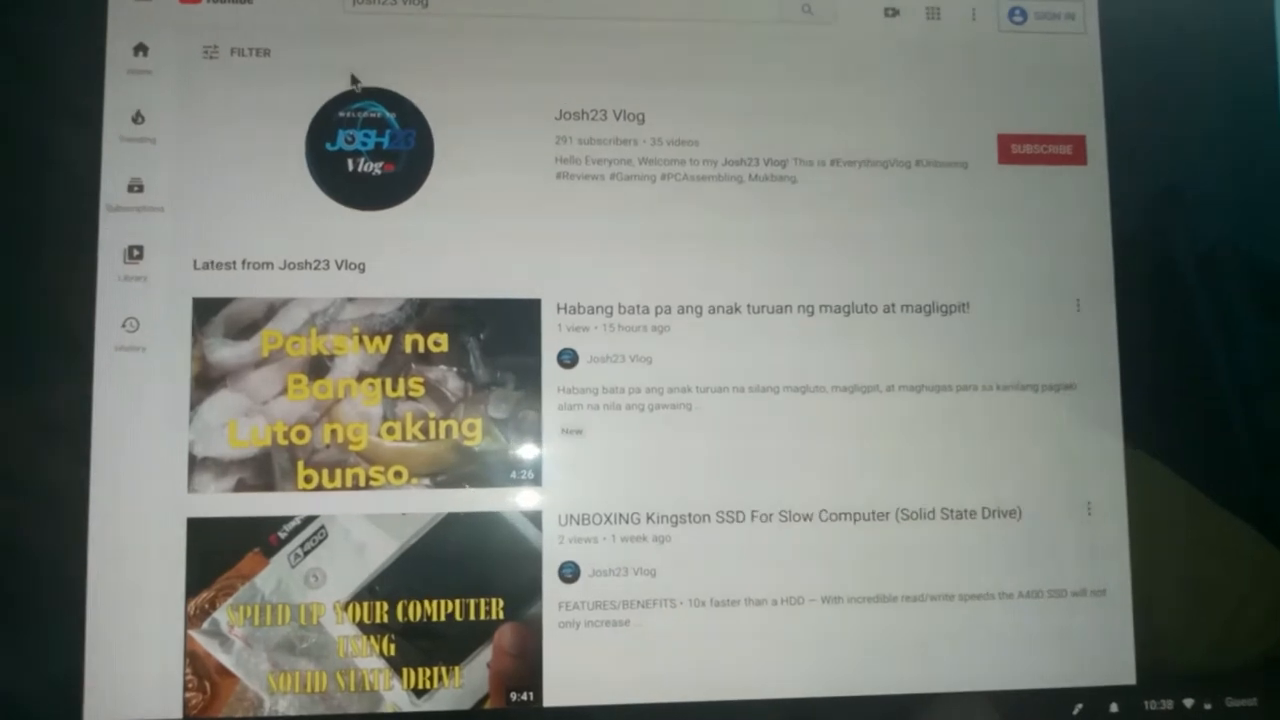